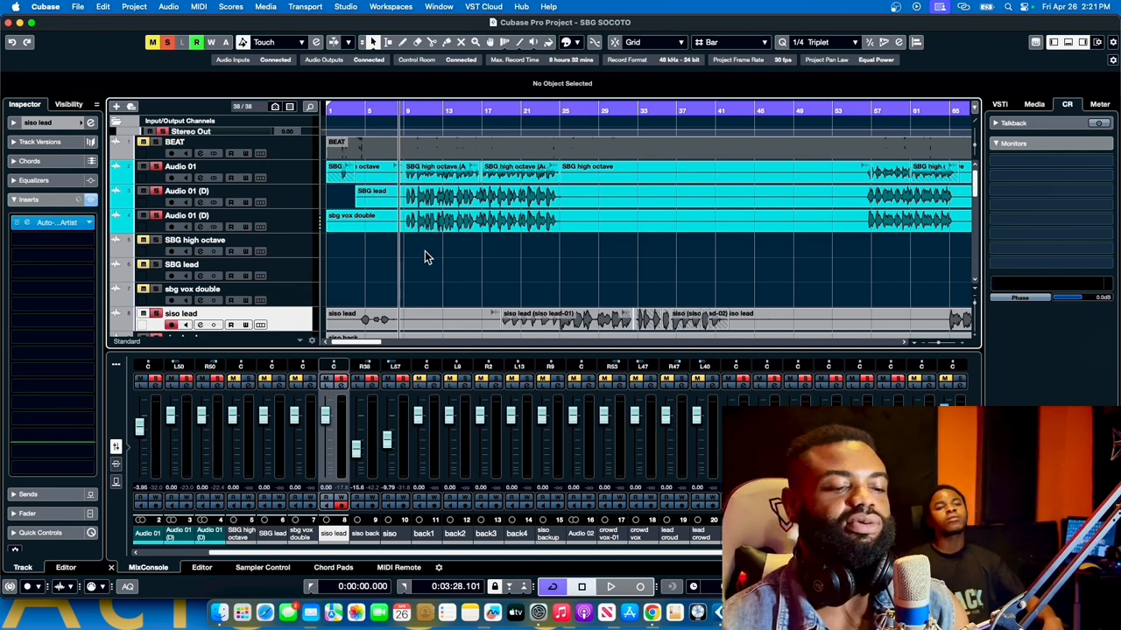
mouse_move(412, 269)
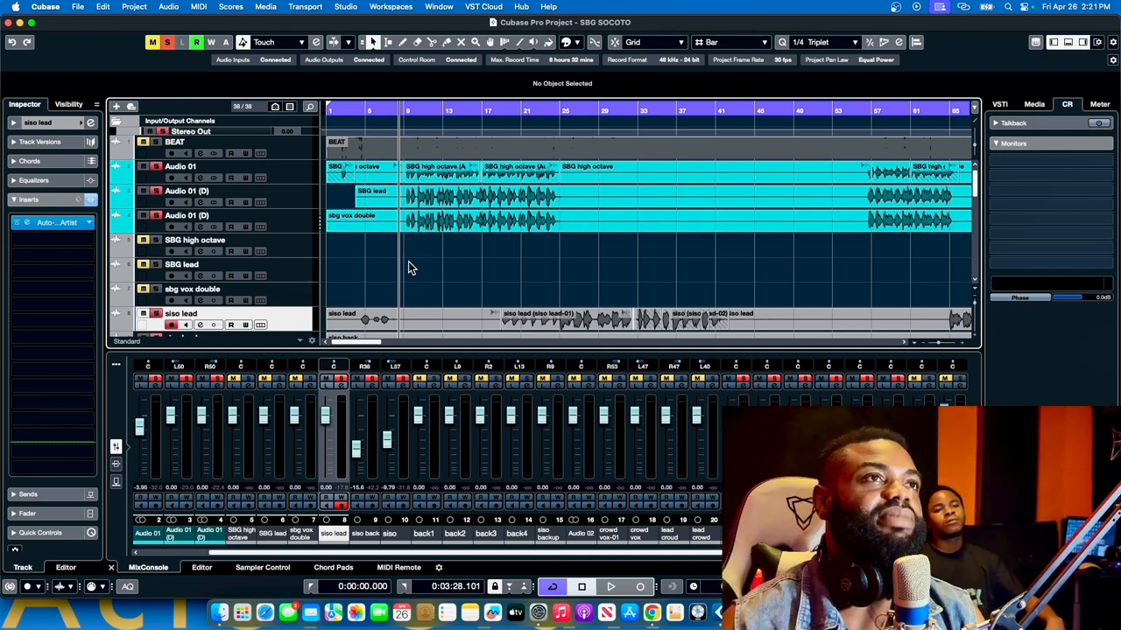
mouse_move(397, 121)
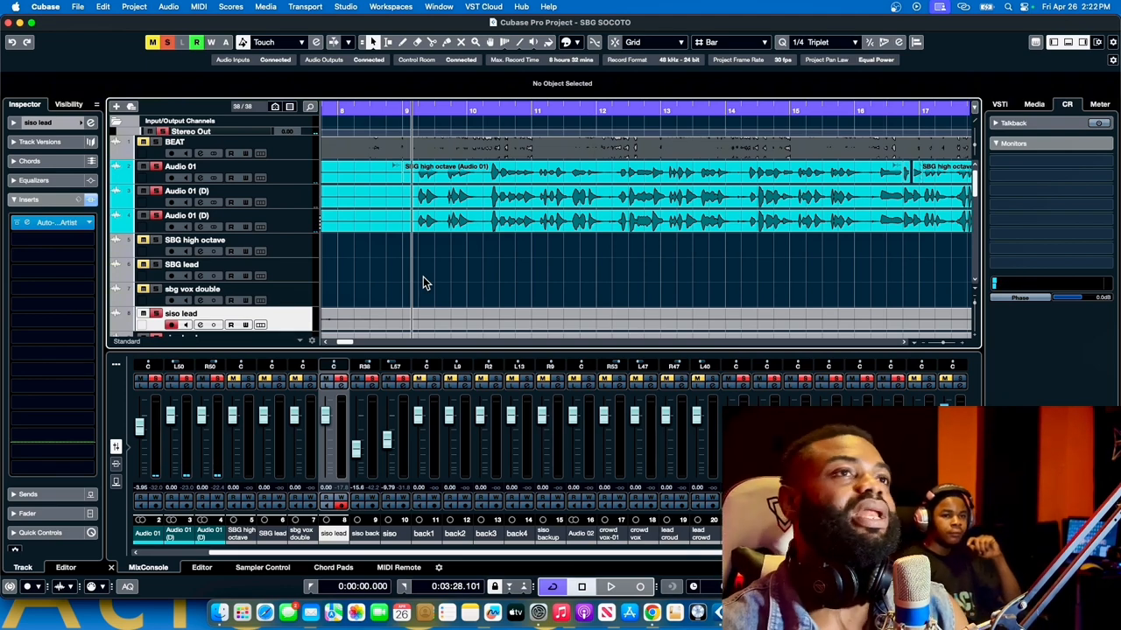
mouse_move(424, 199)
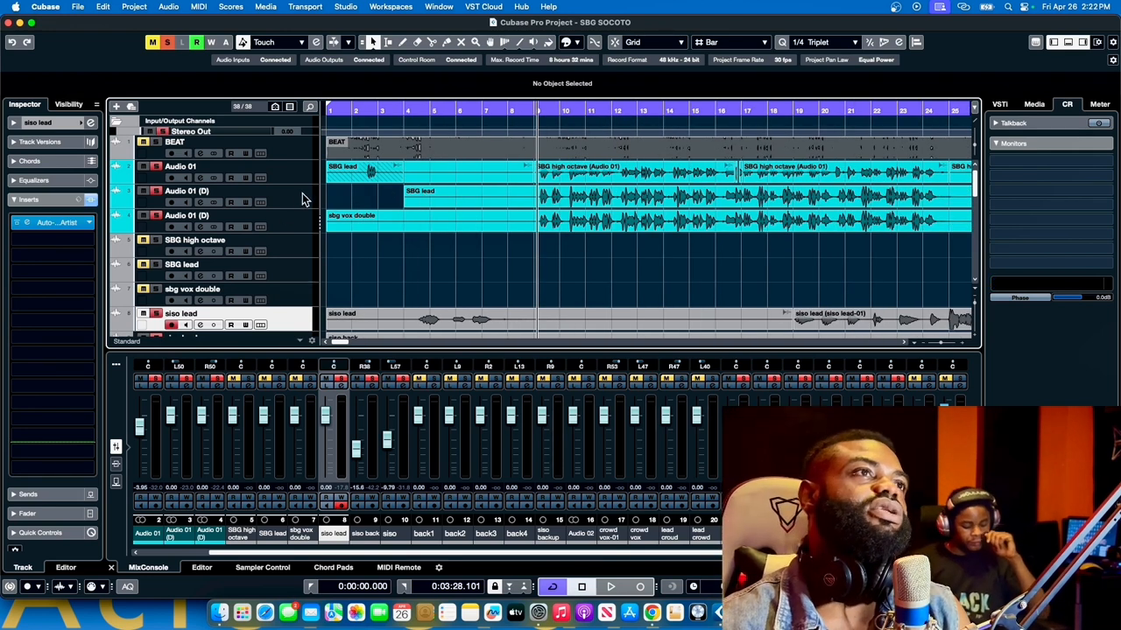
Select the doubled lead track Audio 01 (D) to check its pan in the Inspector.
left_click(187, 216)
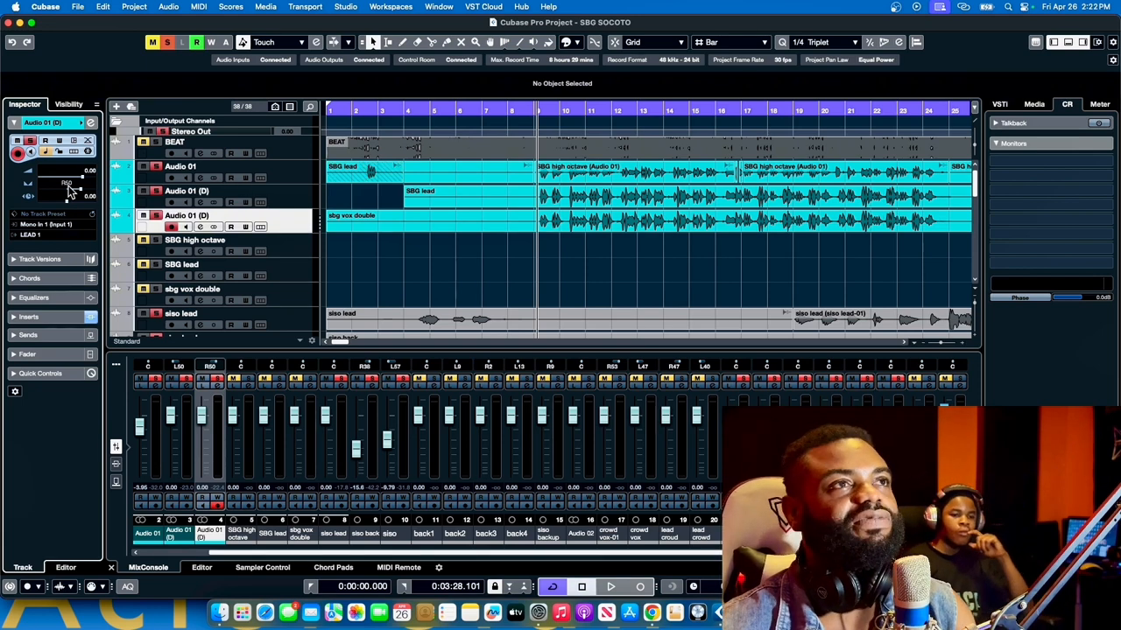
mouse_move(289, 201)
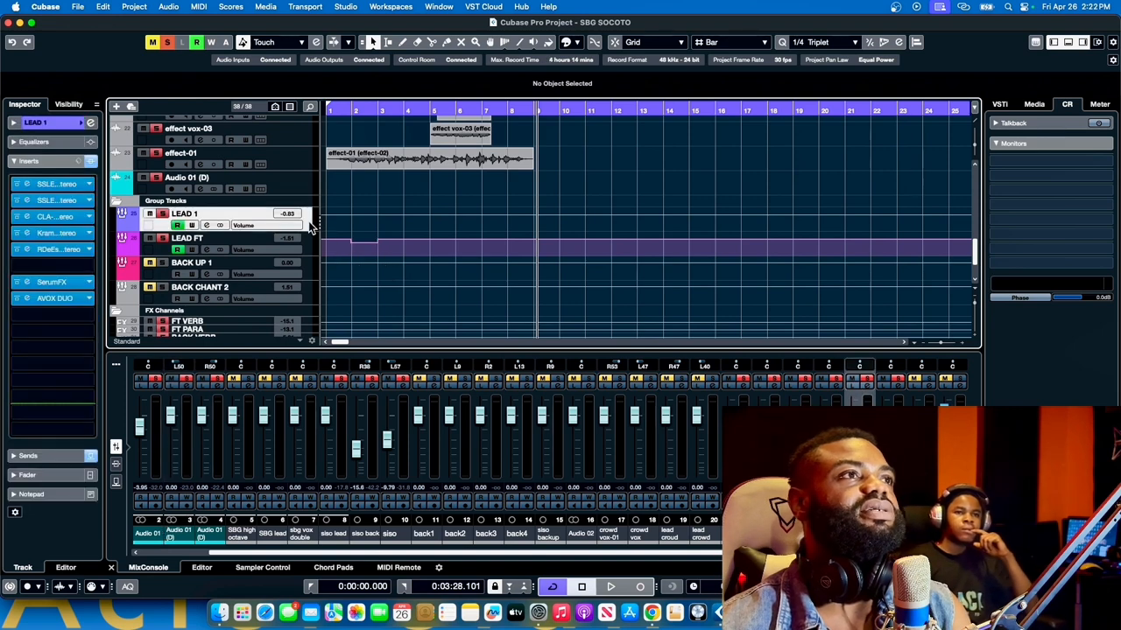
Open the AVOX DUO doubler insert on LEAD 1 and reposition its window.
left_click(54, 299)
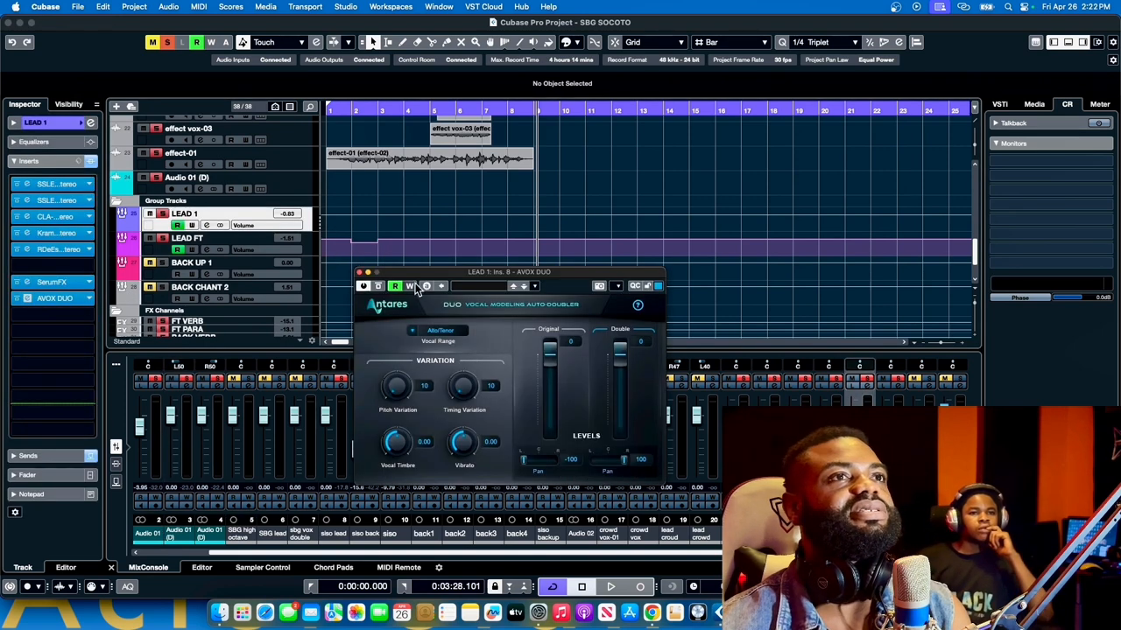
left_click_drag(508, 272, 508, 185)
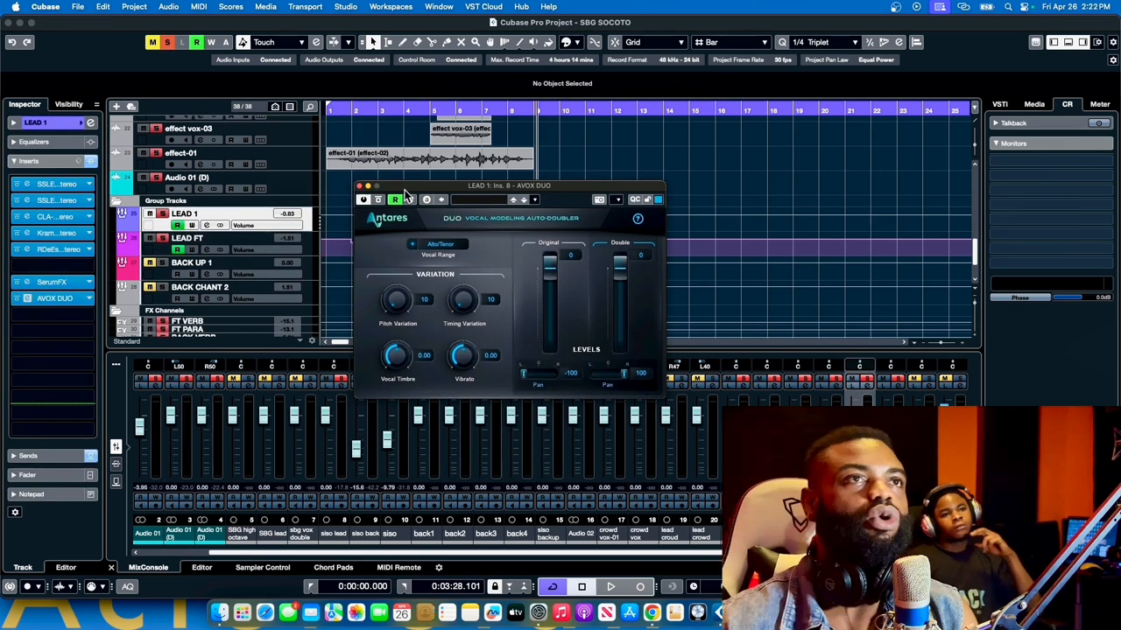
mouse_move(425, 230)
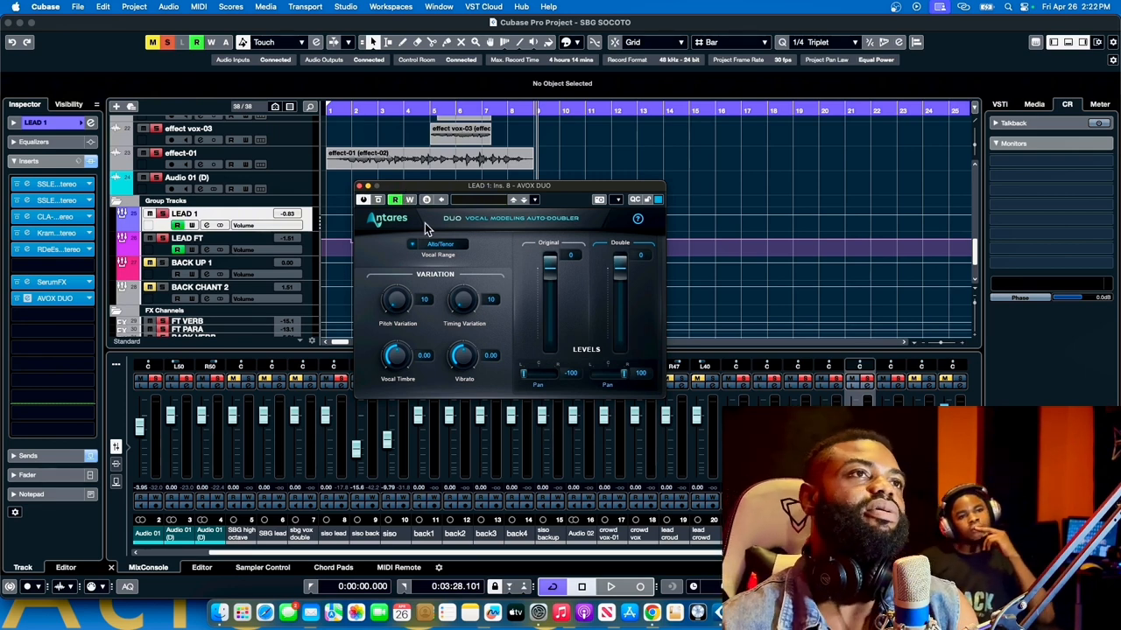
left_click_drag(508, 185, 539, 247)
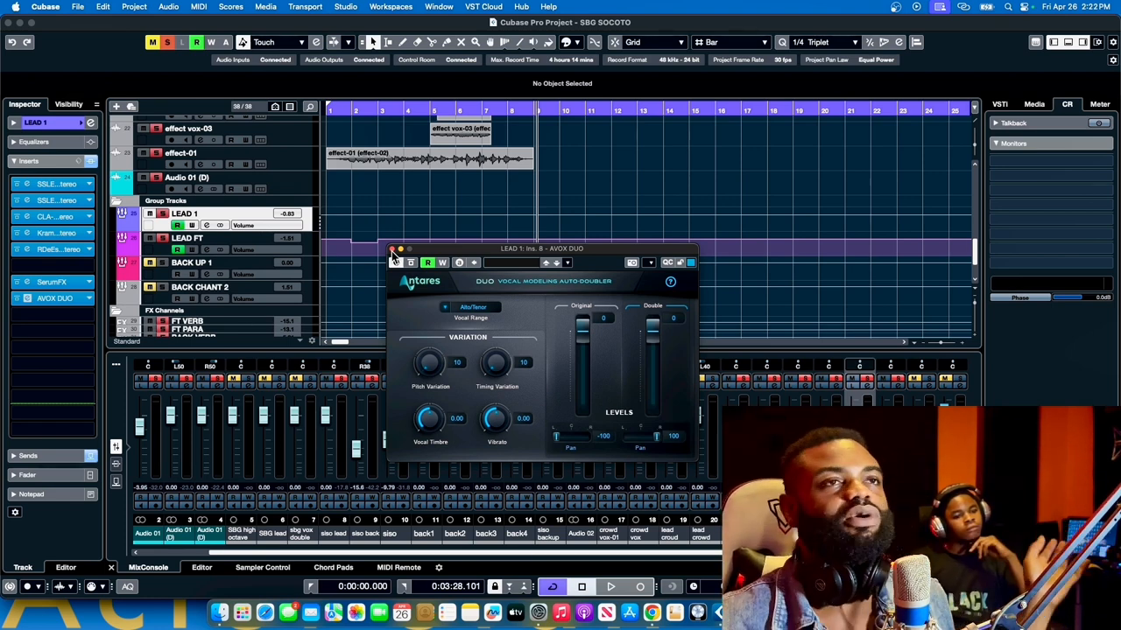
Close the AVOX DUO doubler window.
left_click(392, 249)
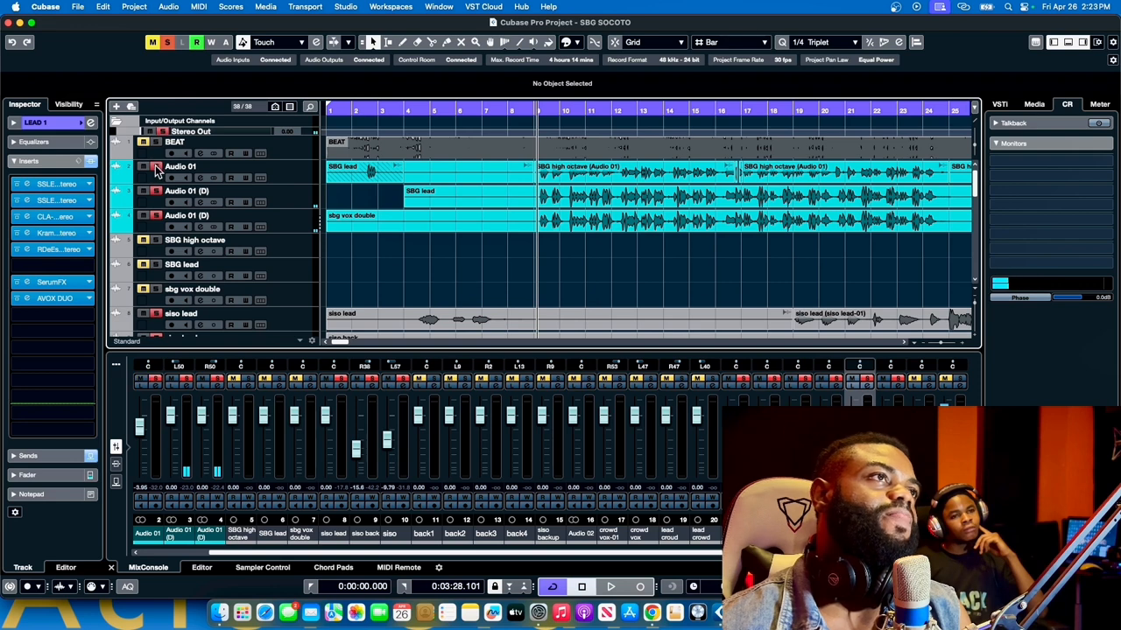
mouse_move(473, 256)
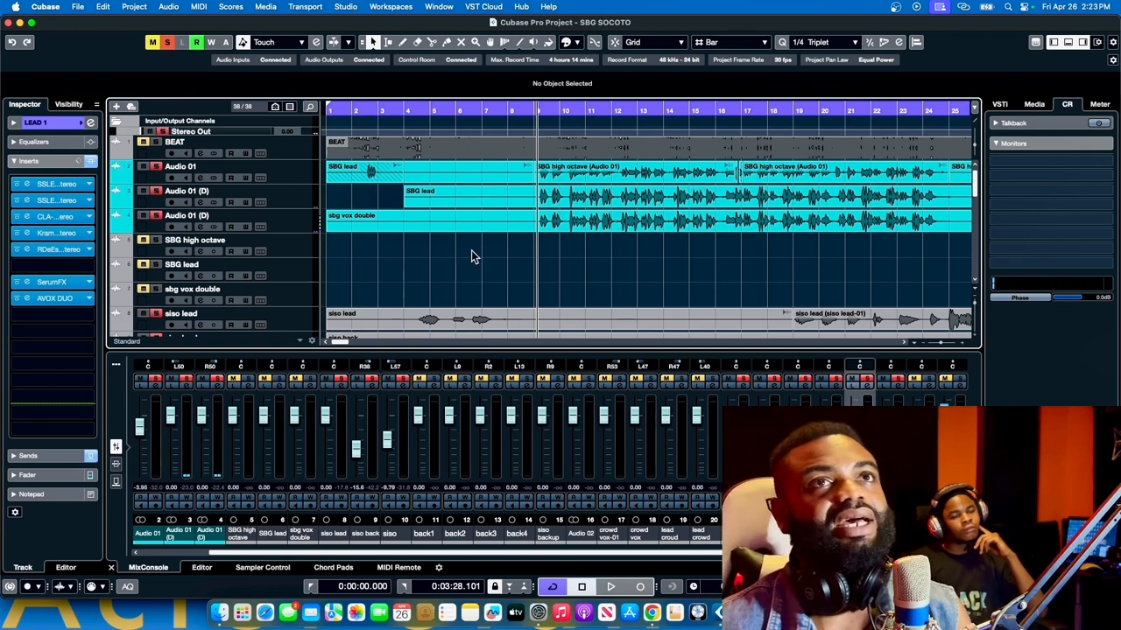